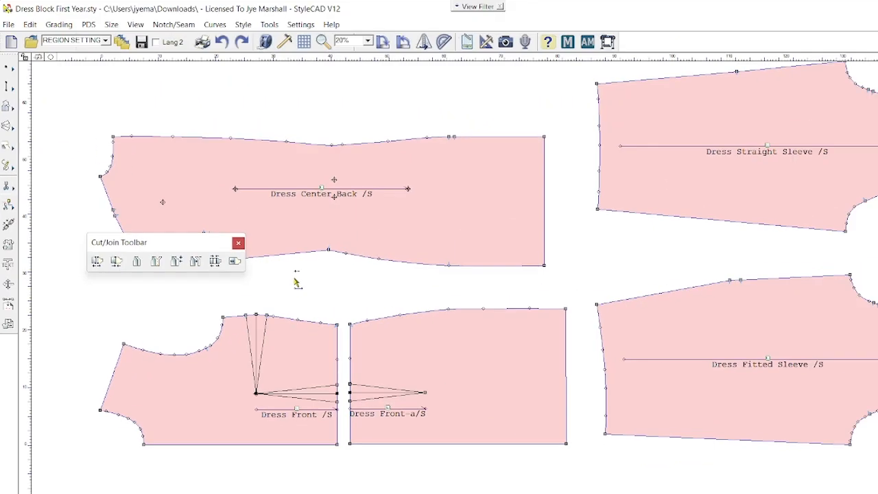
mouse_move(8, 88)
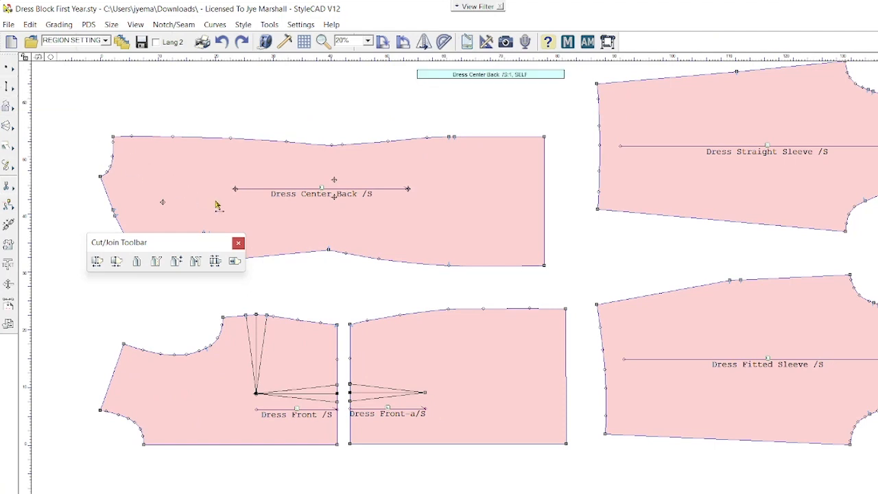
mouse_move(218, 209)
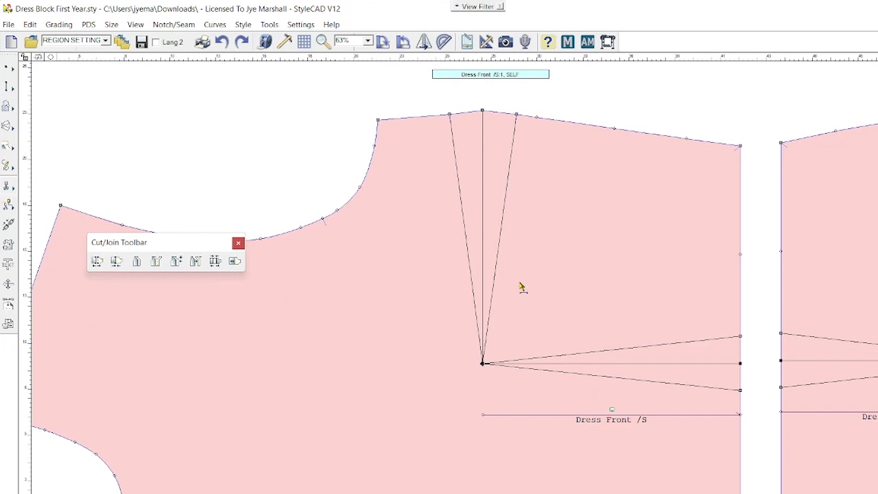
mouse_move(521, 291)
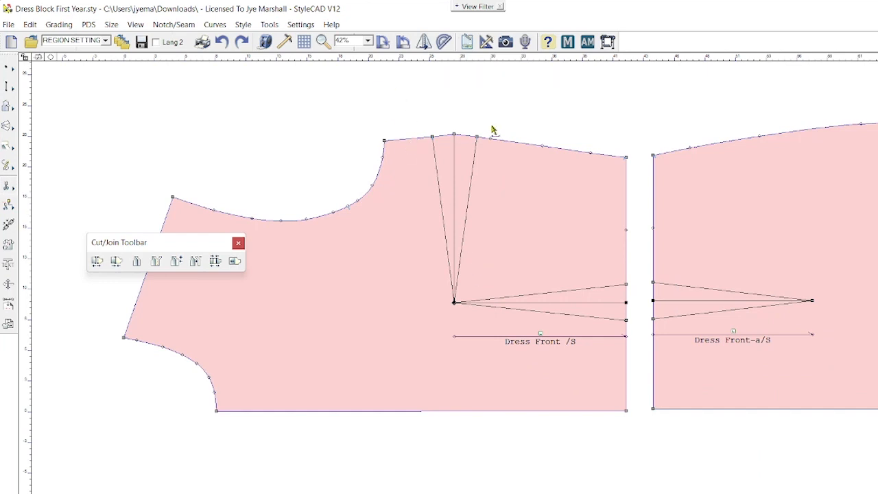
mouse_move(639, 313)
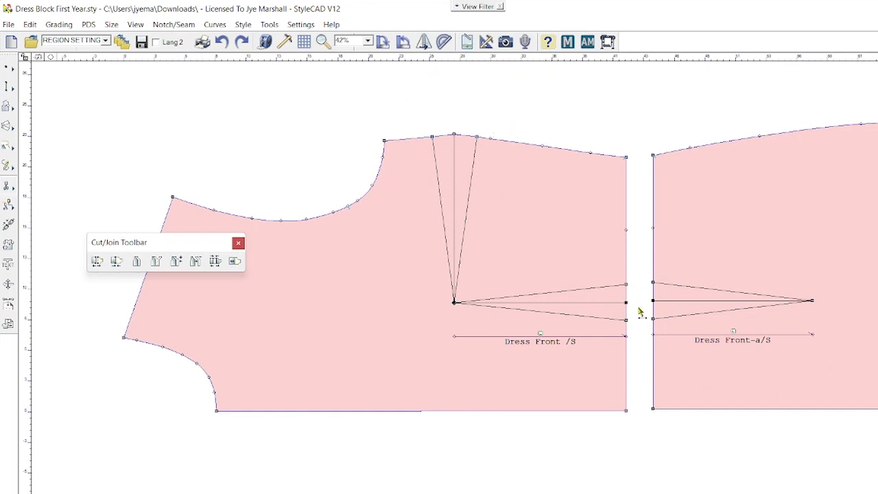
mouse_move(643, 313)
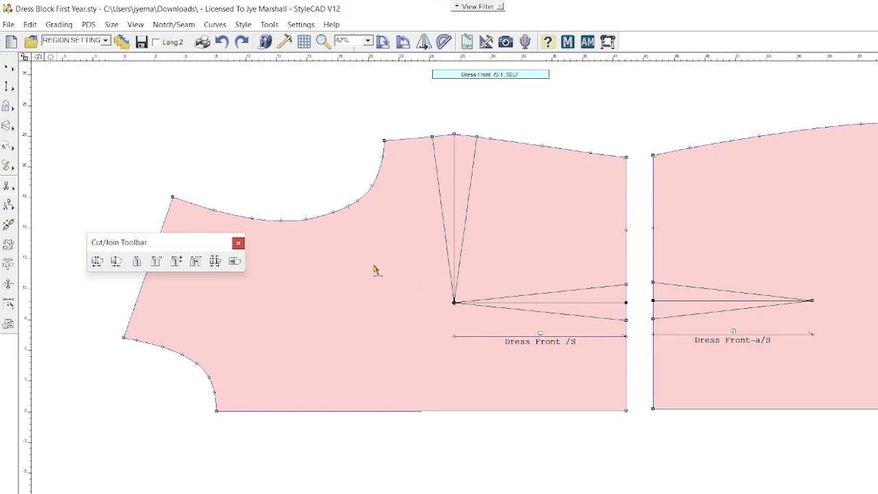
mouse_move(451, 142)
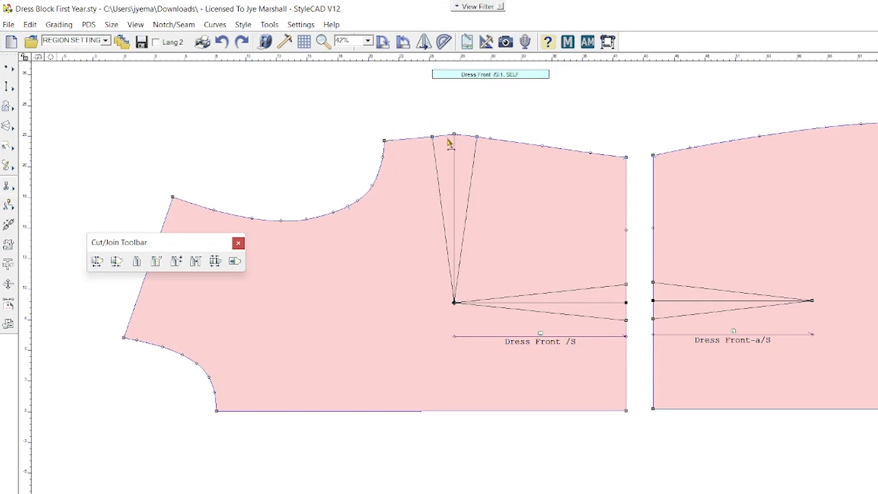
mouse_move(438, 203)
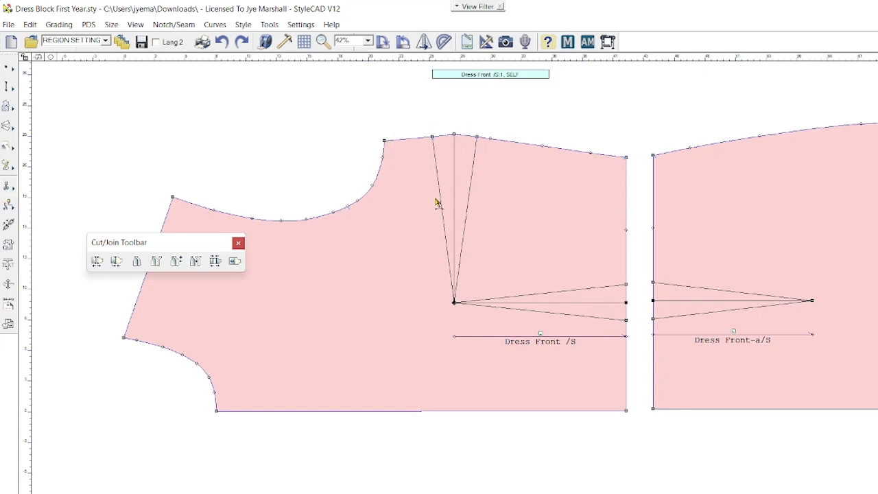
mouse_move(306, 230)
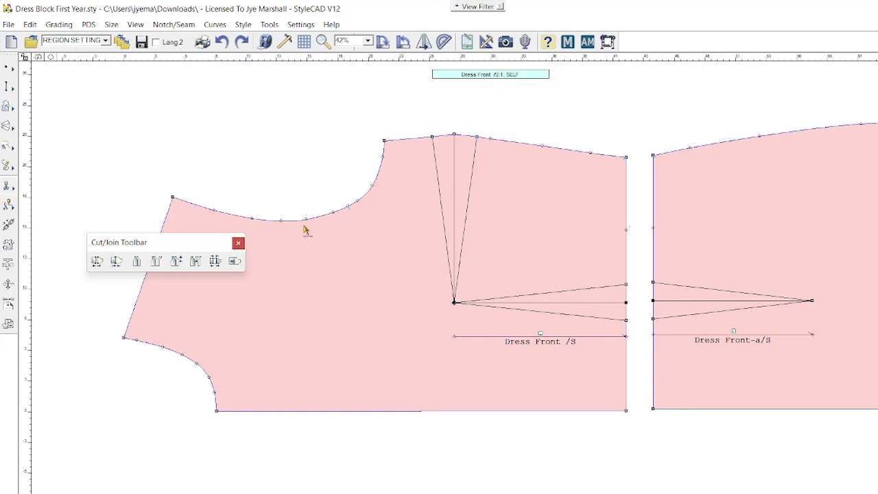
Cut Dress Front along the armhole dart leg, producing the separate Dress Front-b wedge
drag(118, 242, 214, 145)
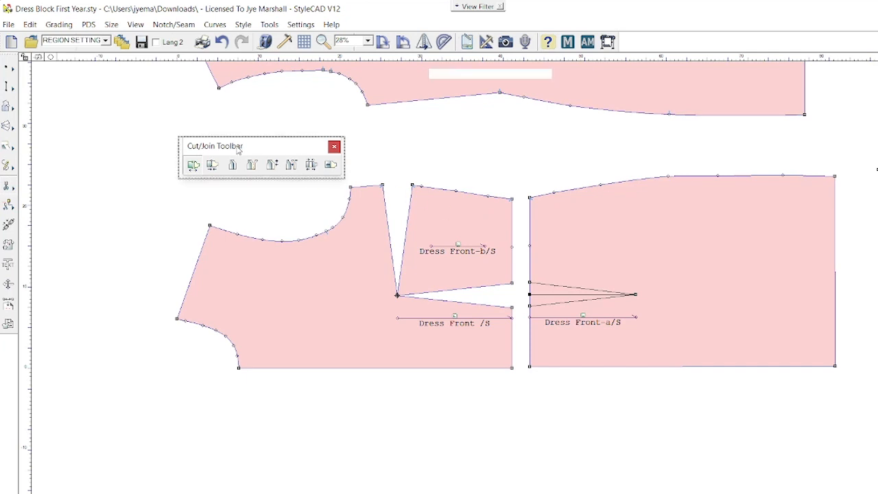
drag(226, 146, 121, 127)
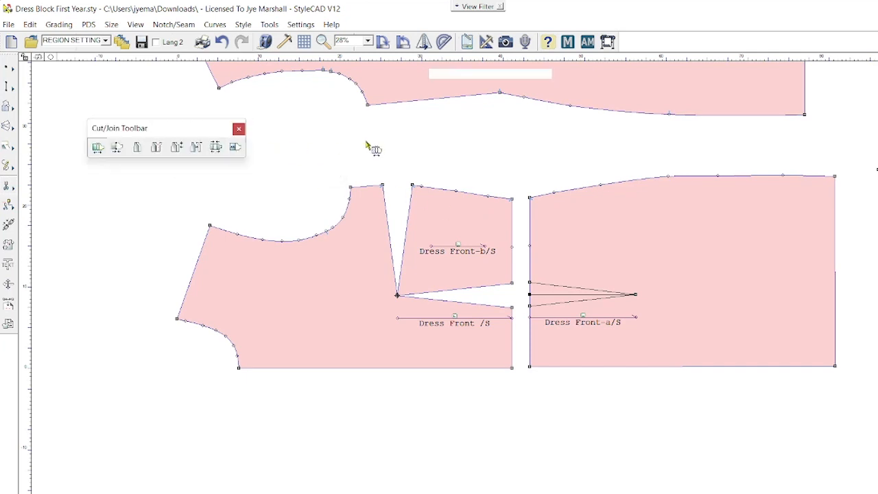
mouse_move(409, 203)
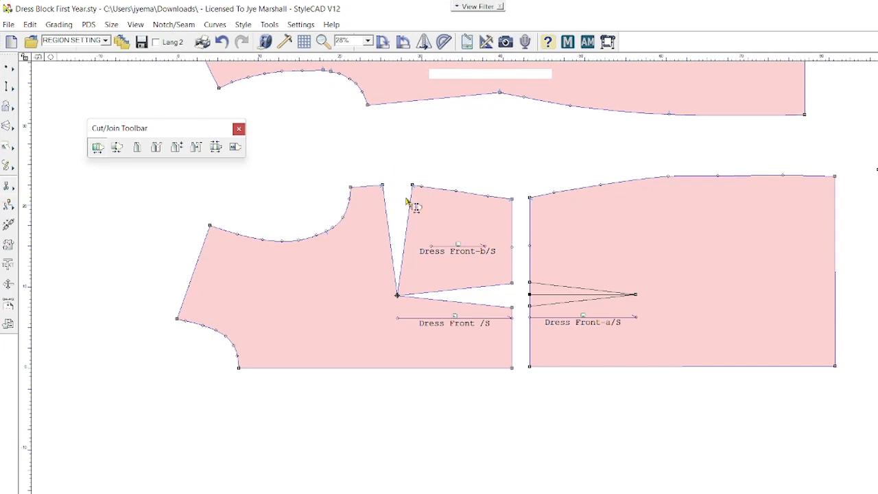
mouse_move(383, 165)
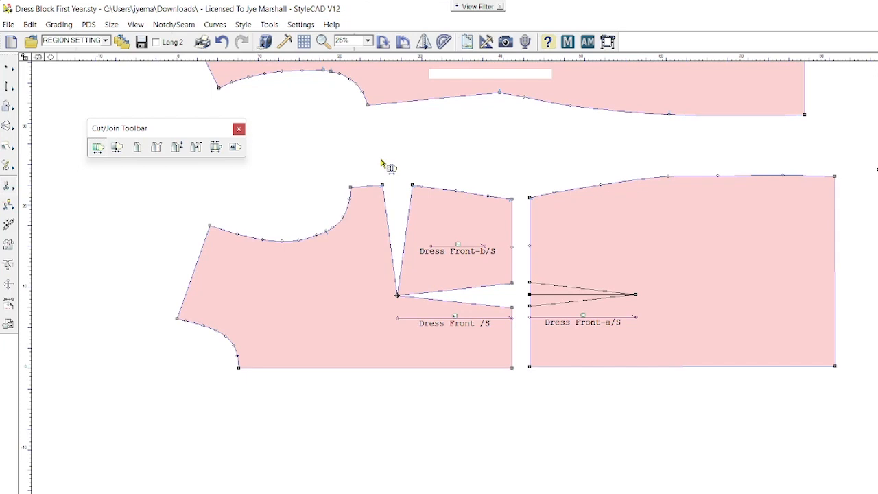
mouse_move(376, 148)
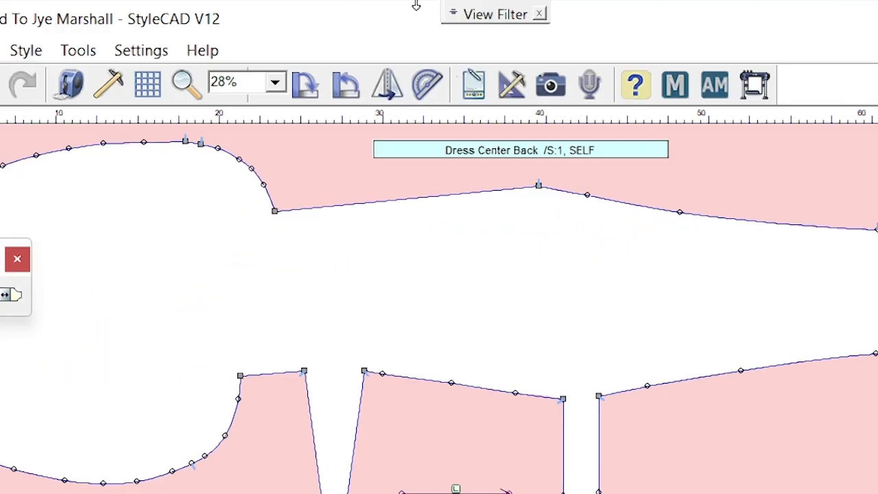
mouse_move(427, 86)
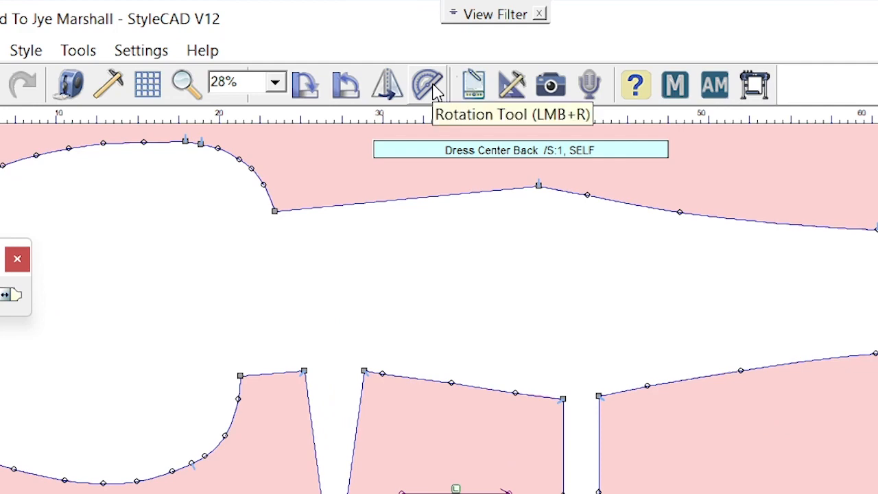
mouse_move(428, 85)
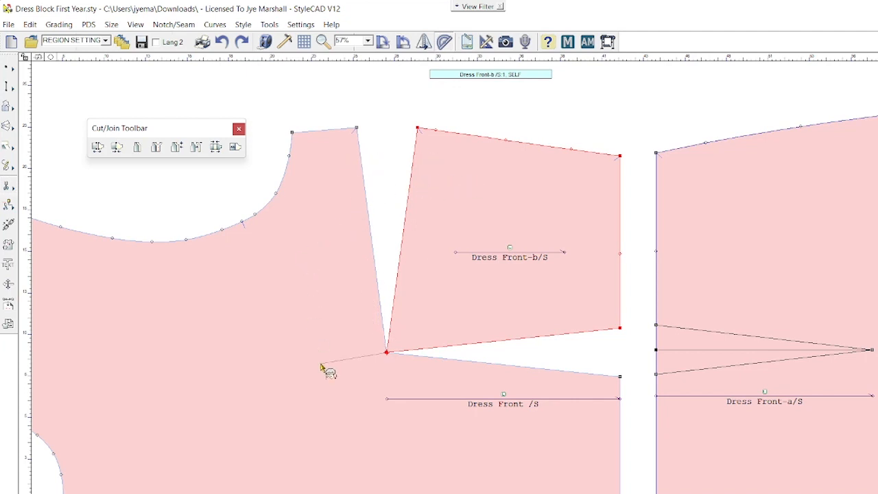
mouse_move(356, 334)
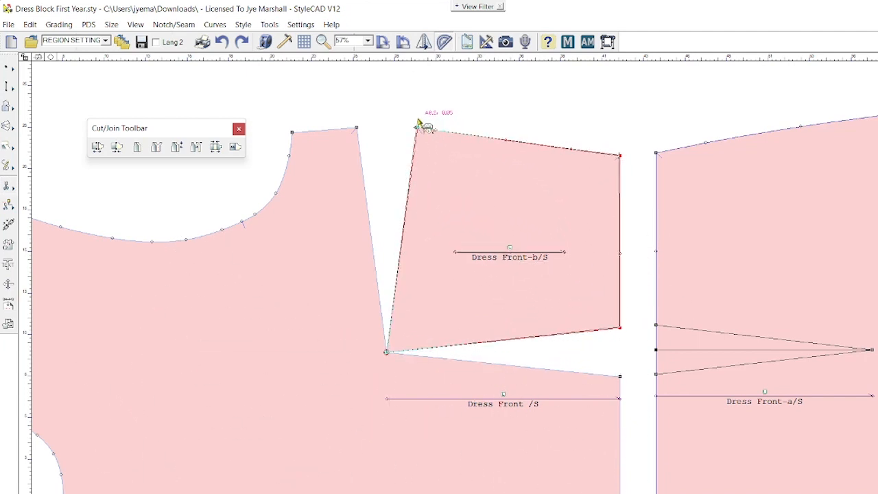
Rotate Dress Front-b about the dart apex so it rests against Dress Front with the gap at the armhole
drag(418, 131, 423, 129)
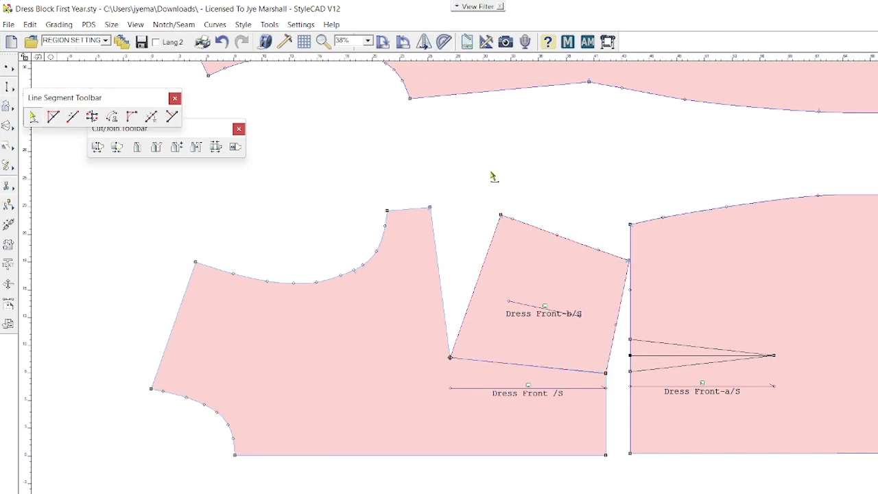
mouse_move(538, 268)
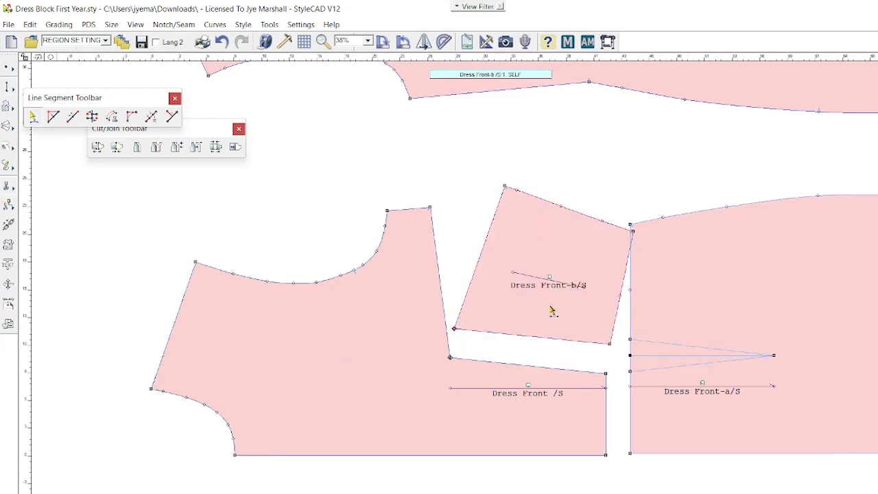
mouse_move(527, 305)
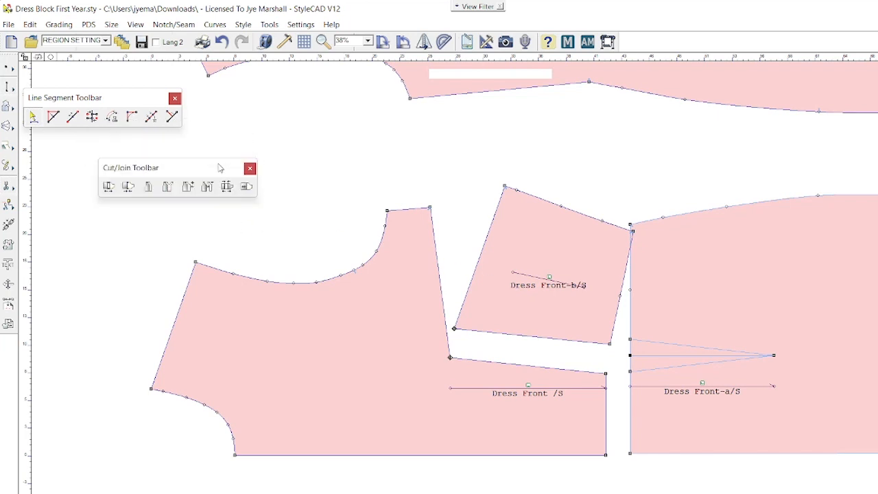
mouse_move(129, 187)
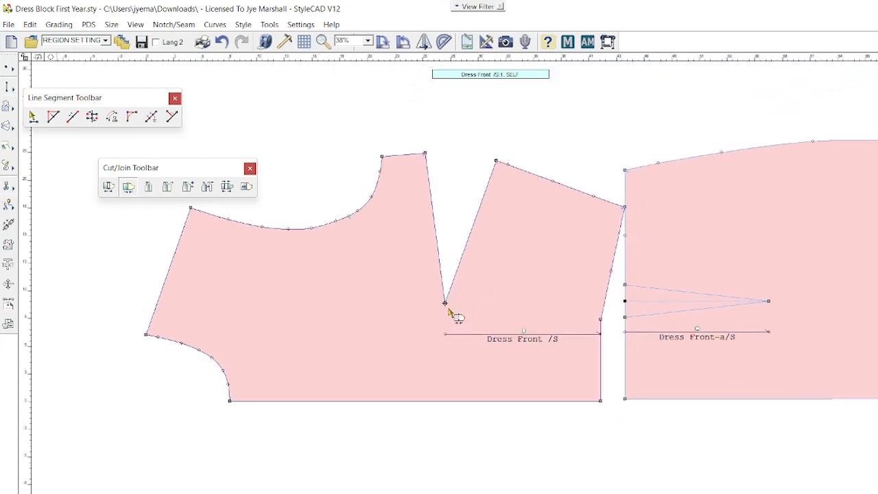
mouse_move(484, 277)
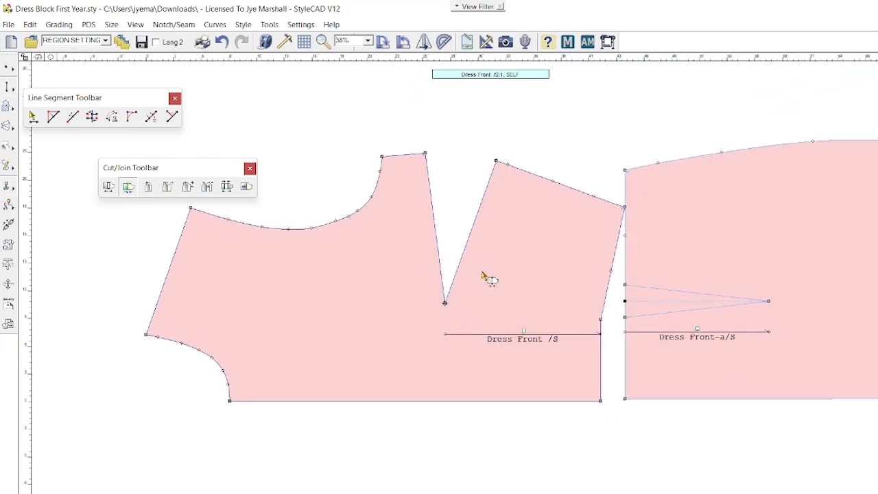
mouse_move(412, 231)
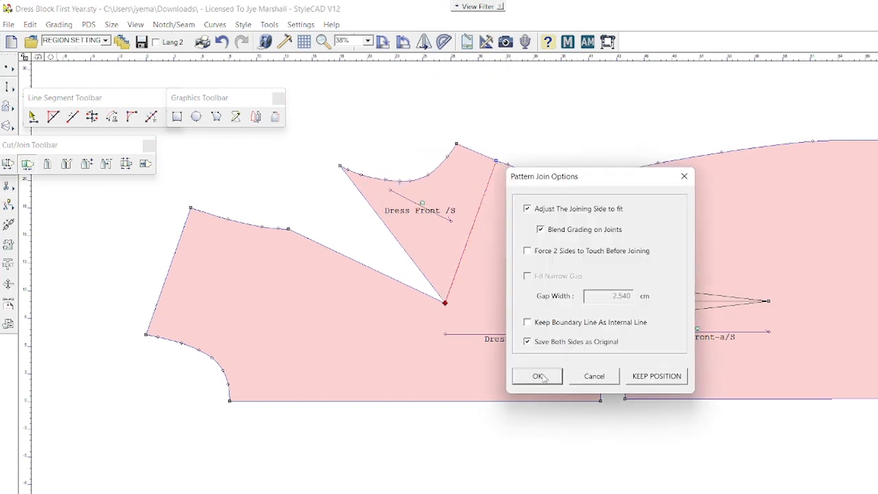
Accept the default Pattern Join Options, merging the armhole piece and bodice into Dress Front-b/S
click(538, 376)
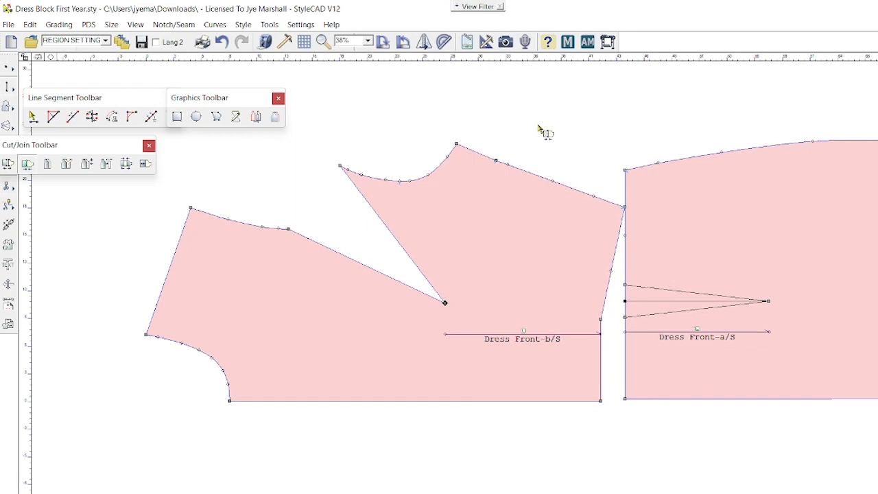
mouse_move(445, 249)
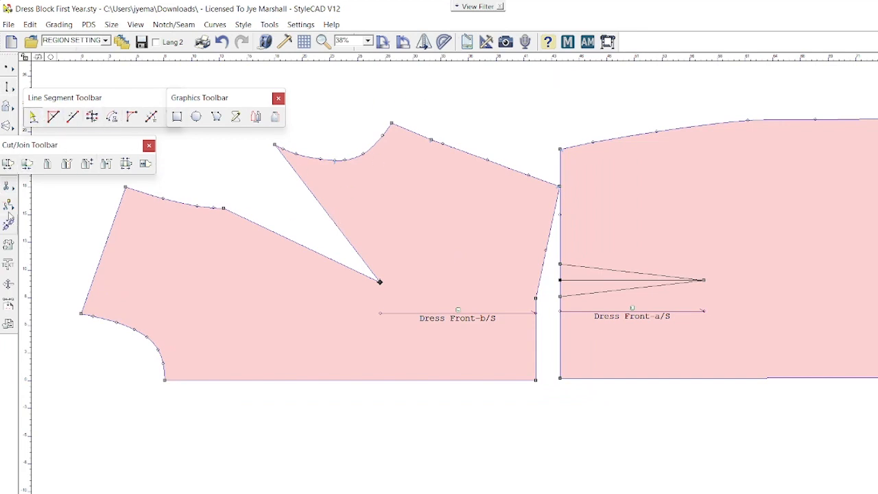
Cut to the bust point and swing the armhole section closed so the dart opens at the side seam
drag(31, 145, 63, 131)
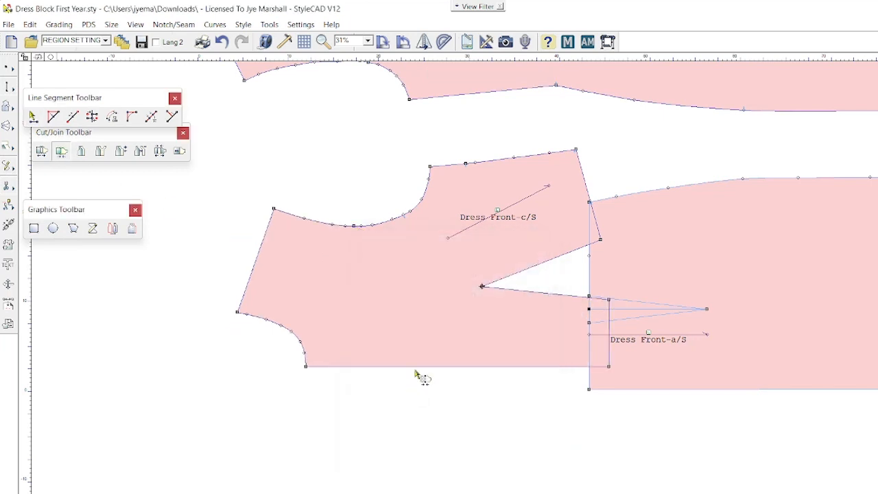
mouse_move(245, 259)
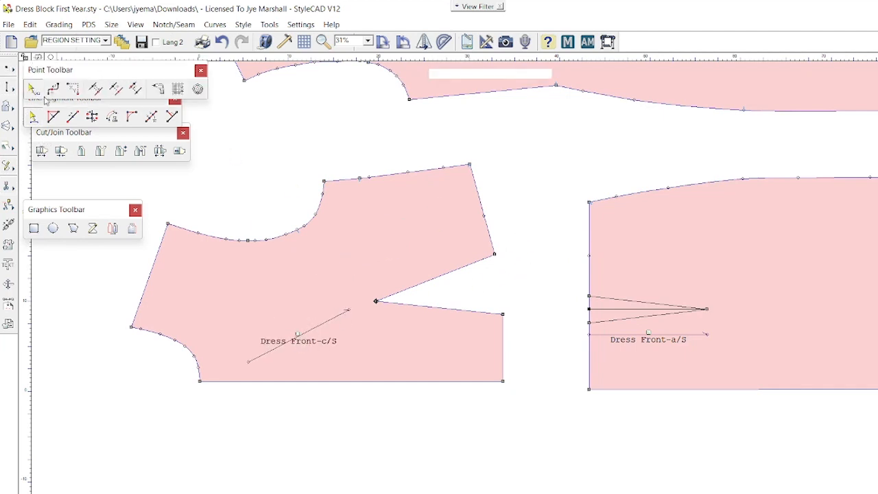
Reposition the grain line across Dress Front-c/S and rotate the pattern so the grain sits level
drag(376, 300, 412, 378)
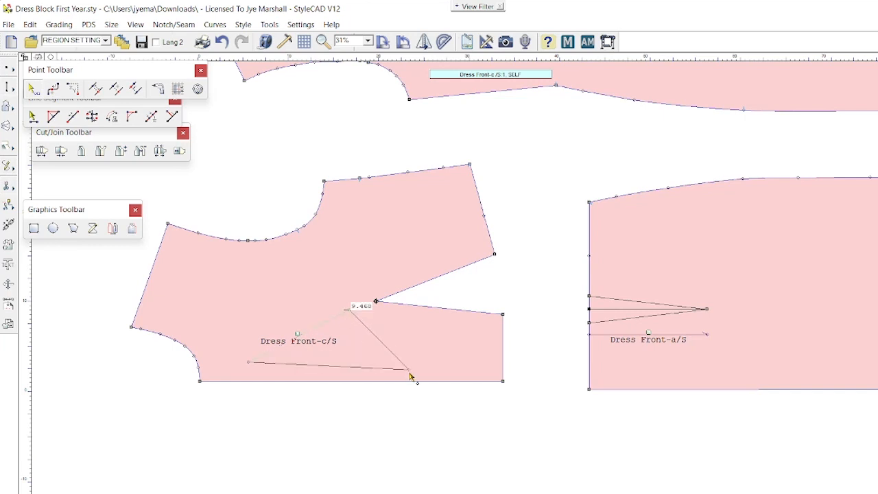
drag(411, 377, 398, 359)
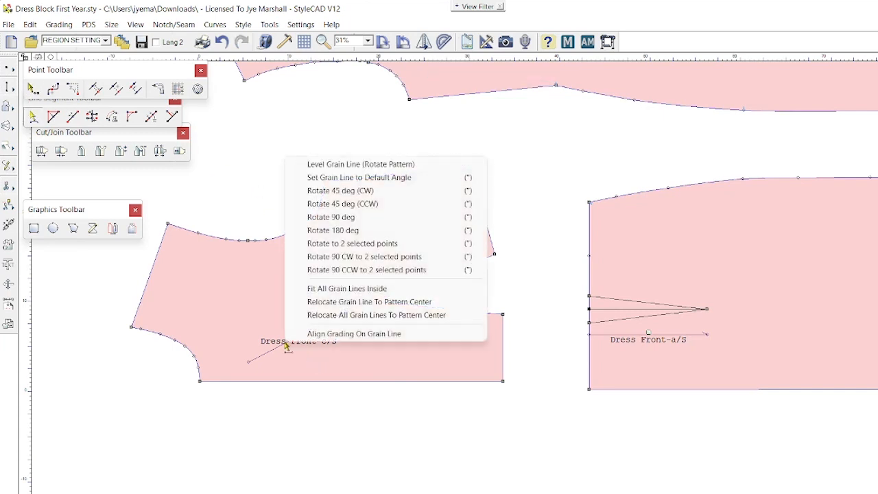
mouse_move(376, 164)
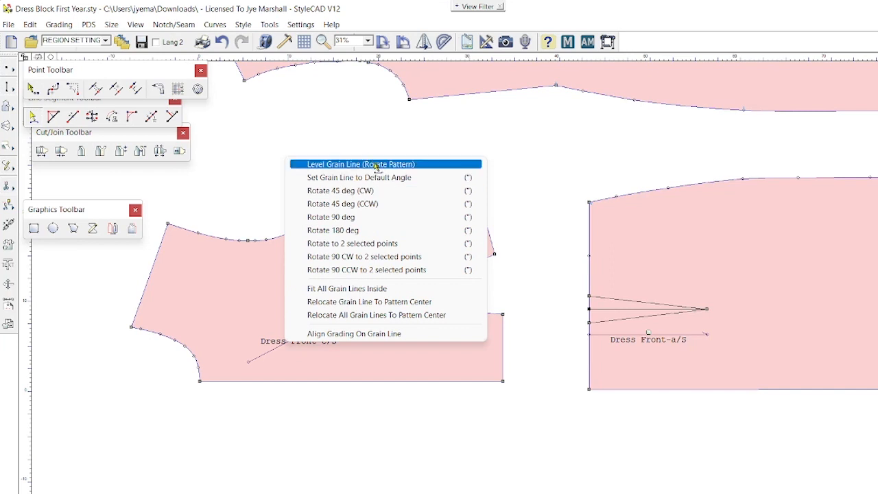
click(361, 163)
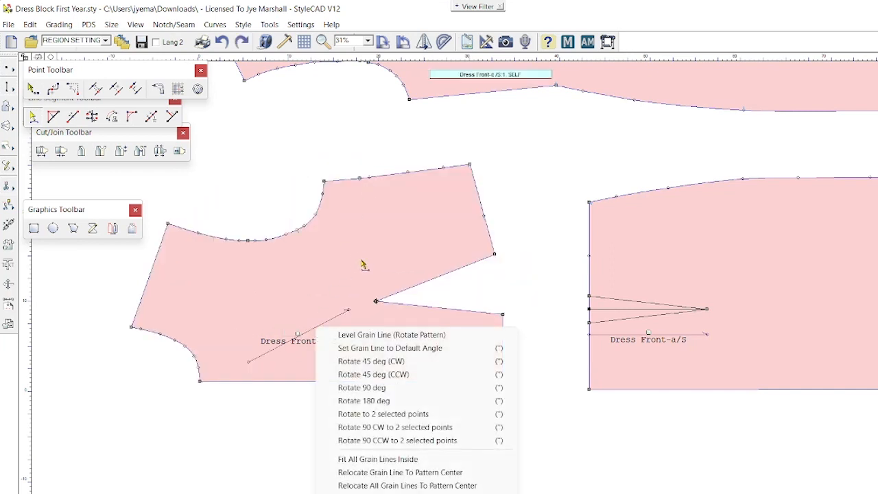
click(393, 335)
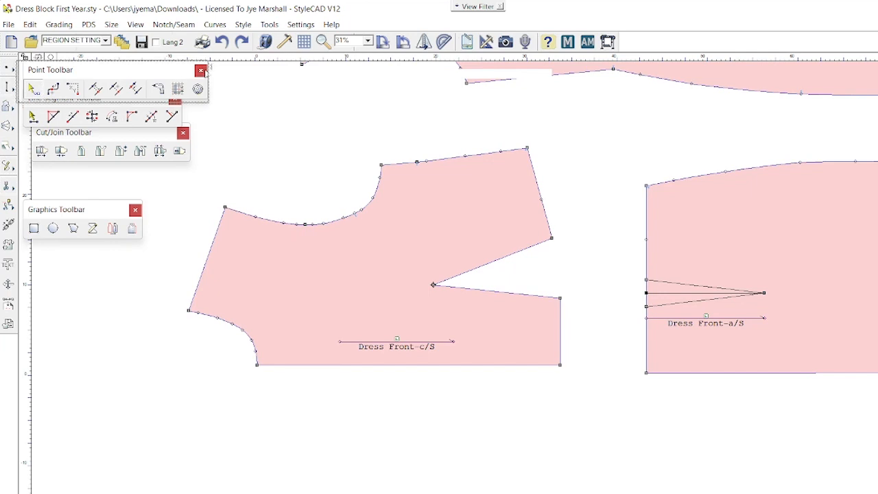
Bring up the Dart toolbar from the left tool column
click(201, 72)
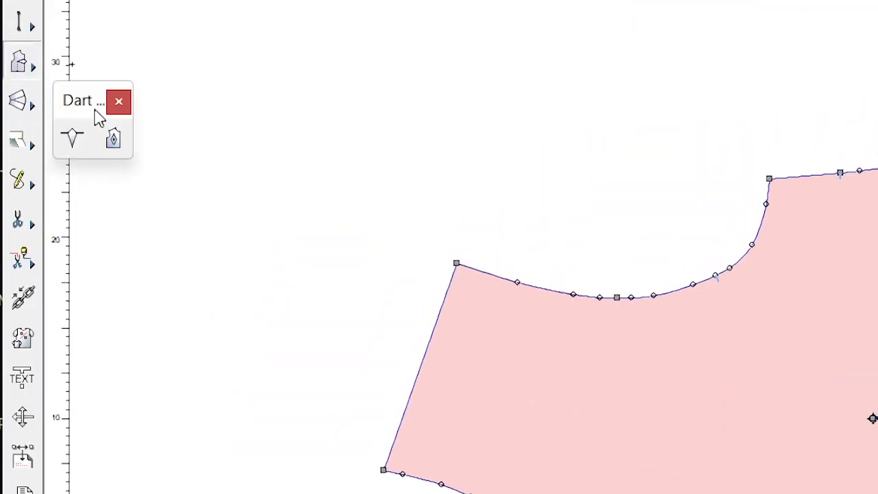
Move the Dart toolbar near the bodice and true the side-seam opening into a finished dart
drag(82, 100, 367, 121)
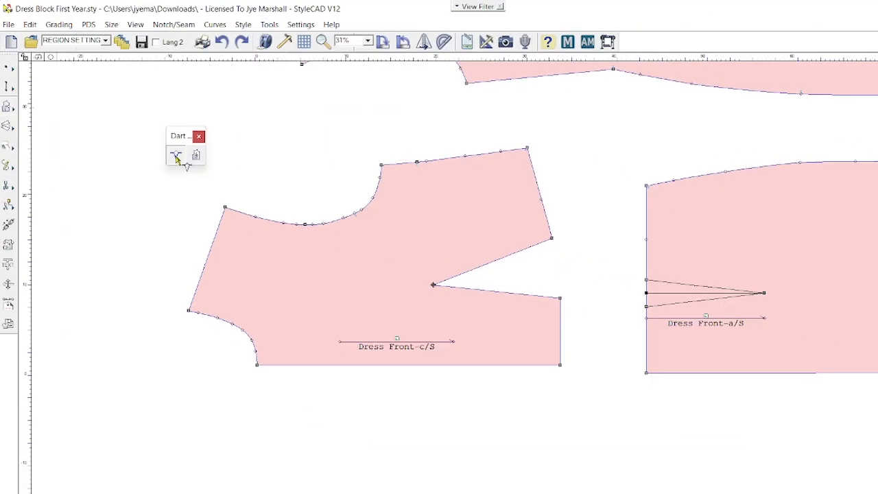
mouse_move(515, 230)
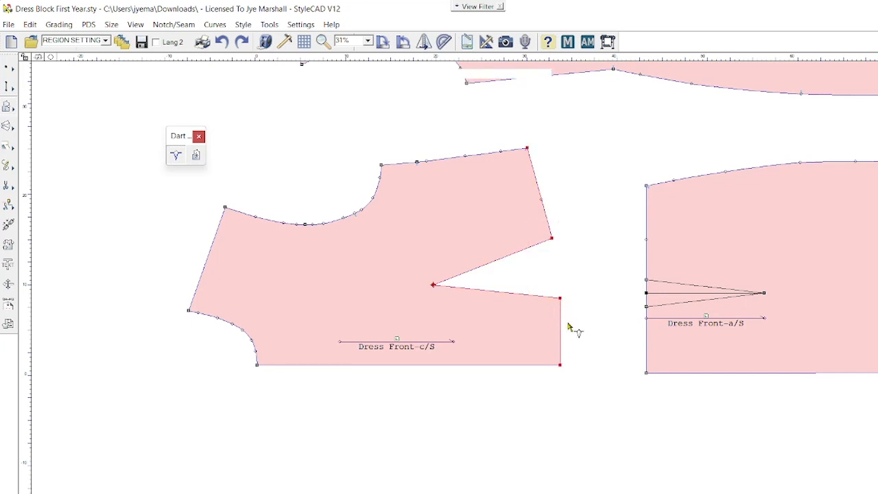
mouse_move(560, 214)
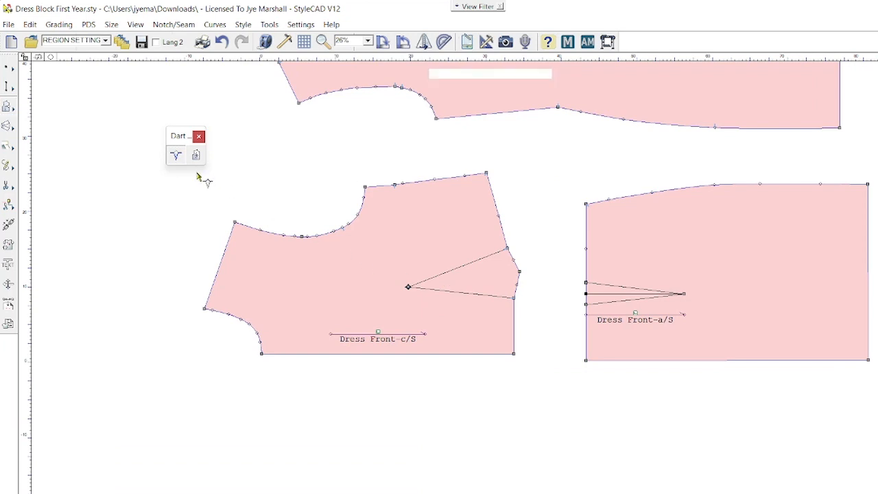
drag(186, 136, 66, 107)
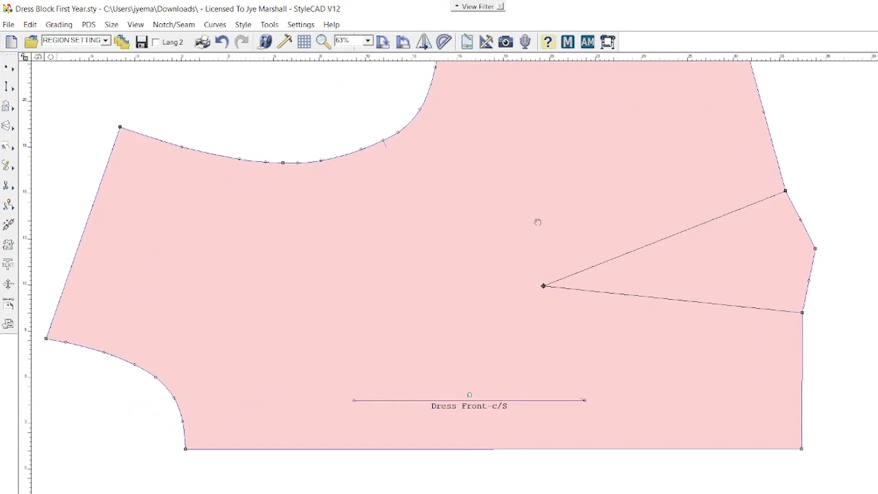
Select Dress Front-c/S and add the armhole gape dart running down to its interior point
scroll(down, 3)
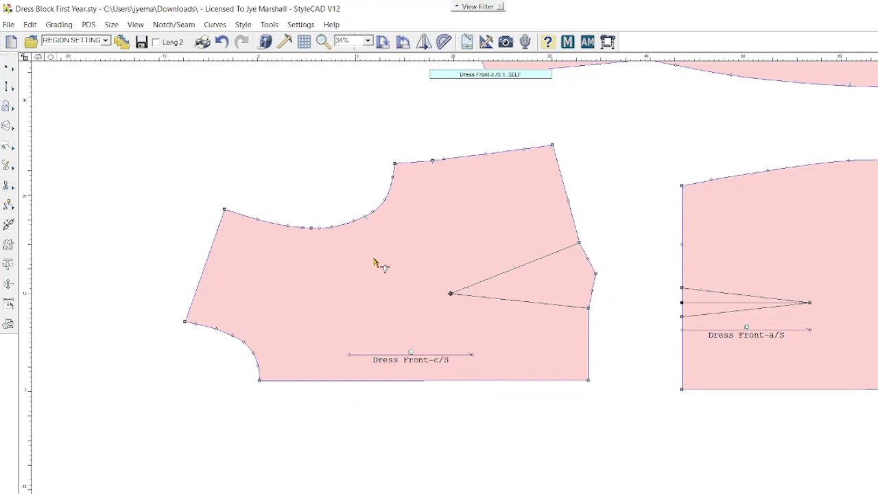
click(324, 42)
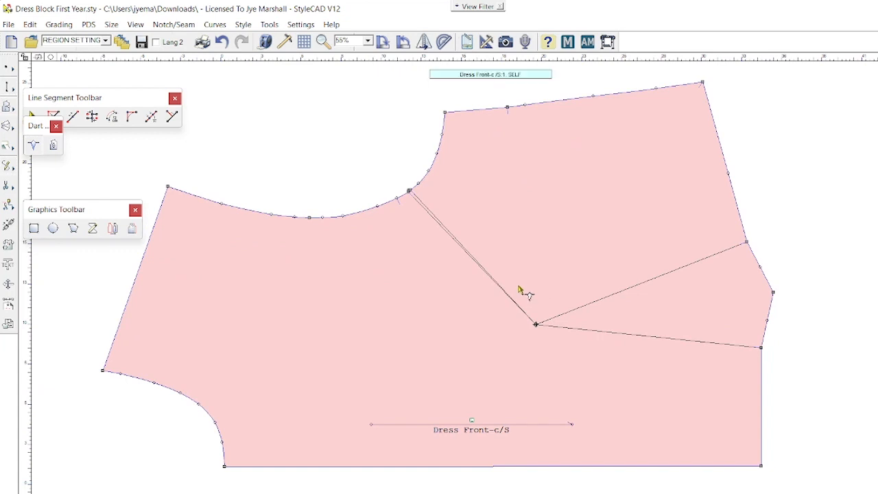
mouse_move(573, 294)
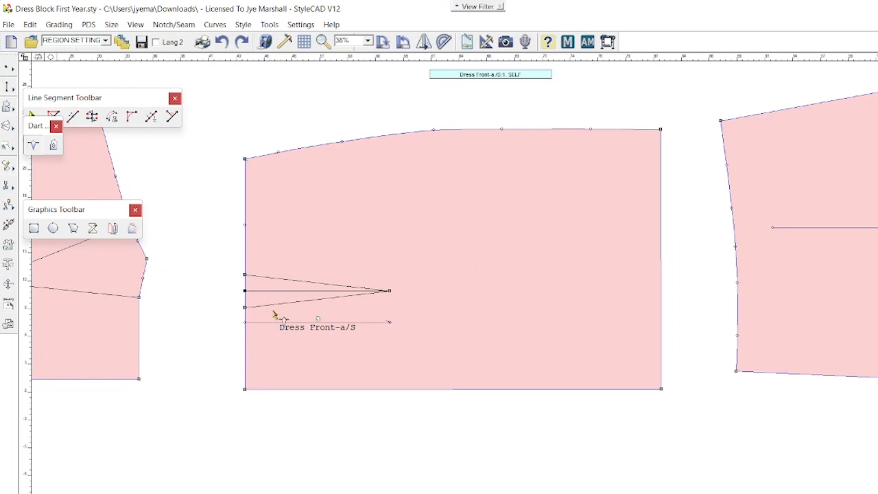
mouse_move(357, 284)
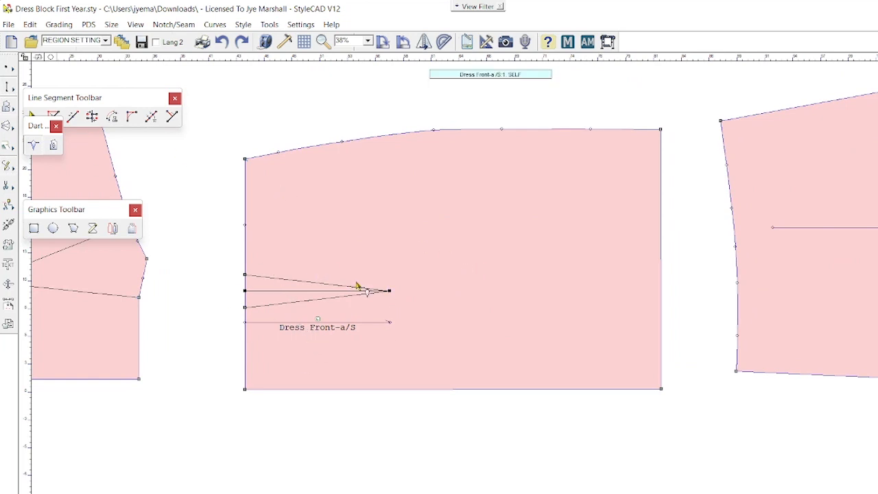
mouse_move(432, 290)
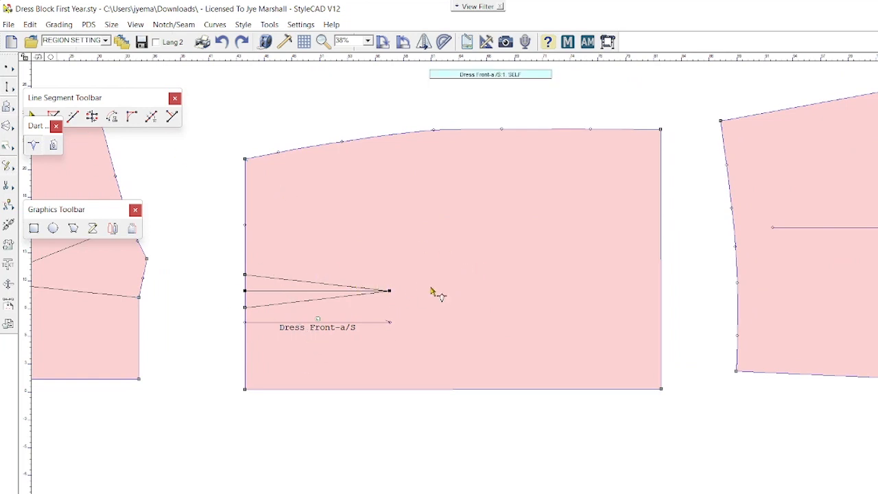
mouse_move(460, 291)
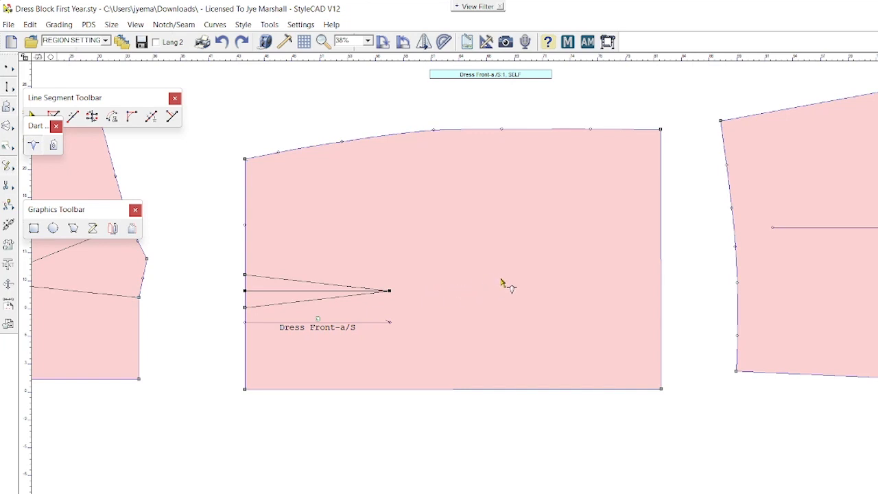
mouse_move(332, 280)
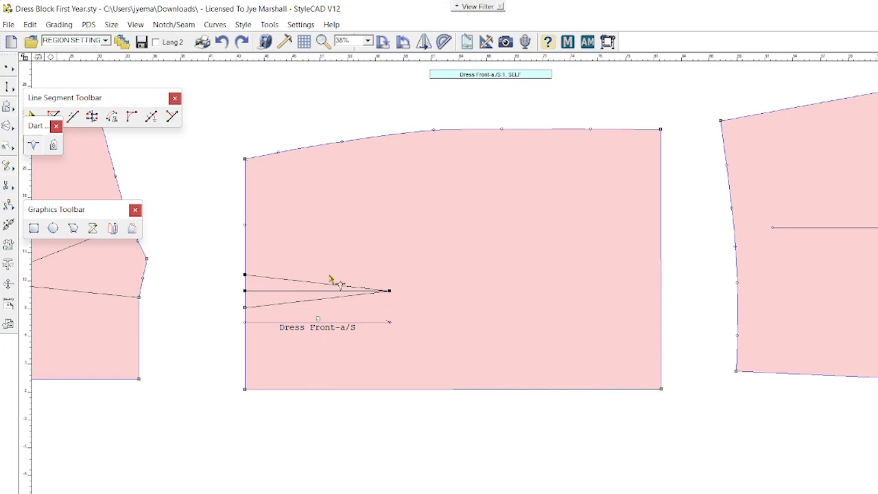
mouse_move(357, 241)
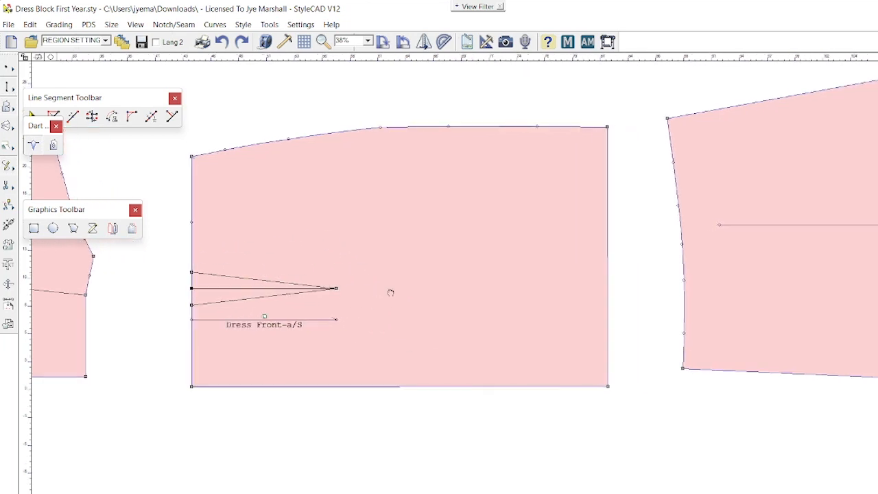
mouse_move(93, 228)
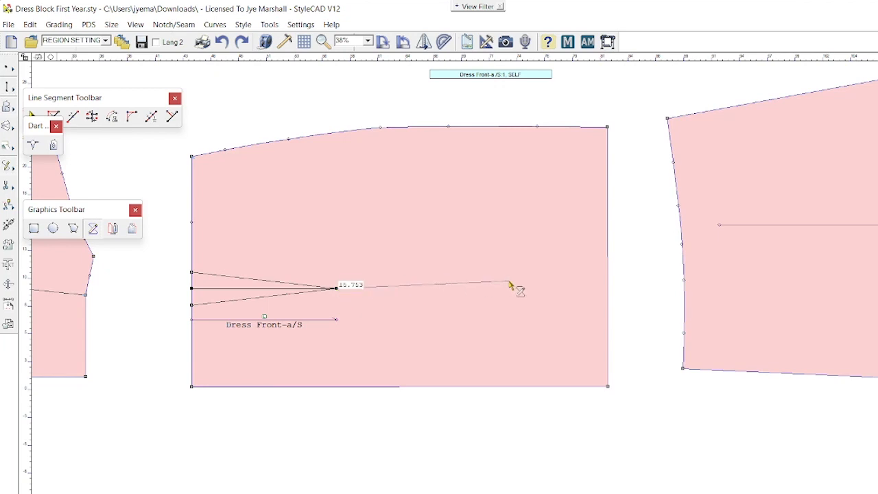
Draw a straight slash line from the waist dart apex out to the hem edge
drag(510, 286, 607, 288)
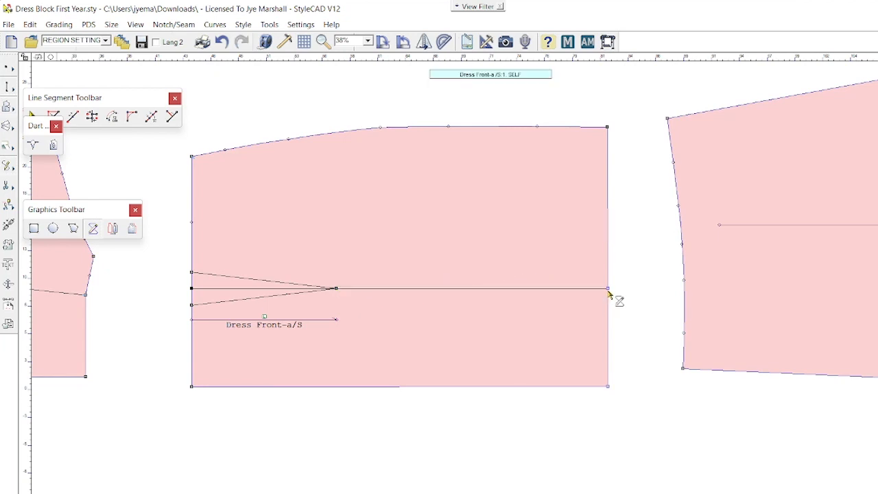
mouse_move(148, 90)
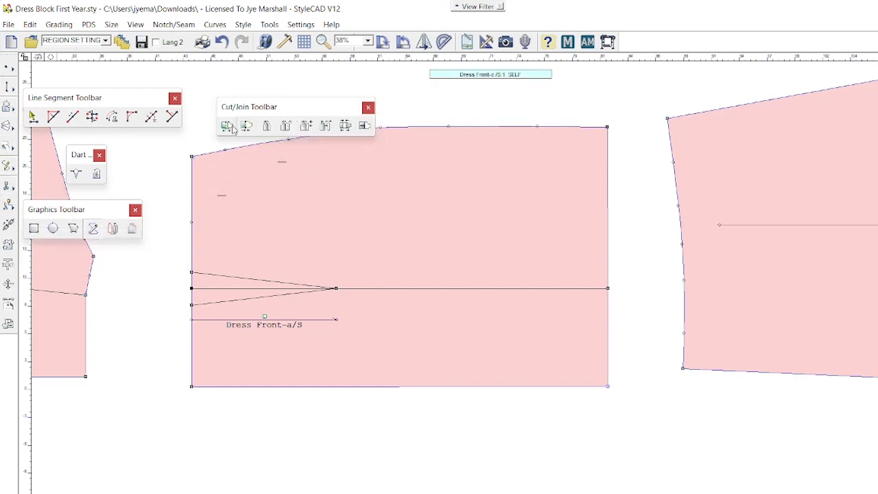
Cut the skirt along the slash line into Dress Front-a/S and Dress Front-b/S
click(227, 126)
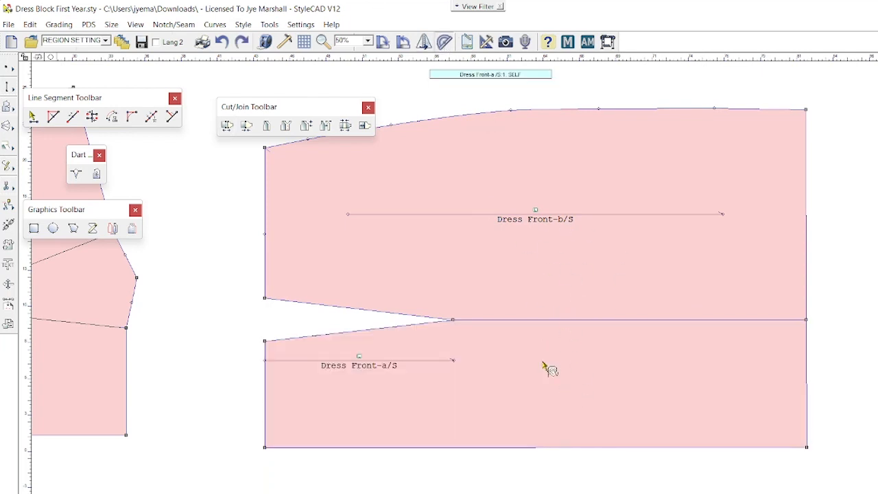
Rotate Dress Front-a/S away from Dress Front-b/S so the hem opens for fullness
click(452, 323)
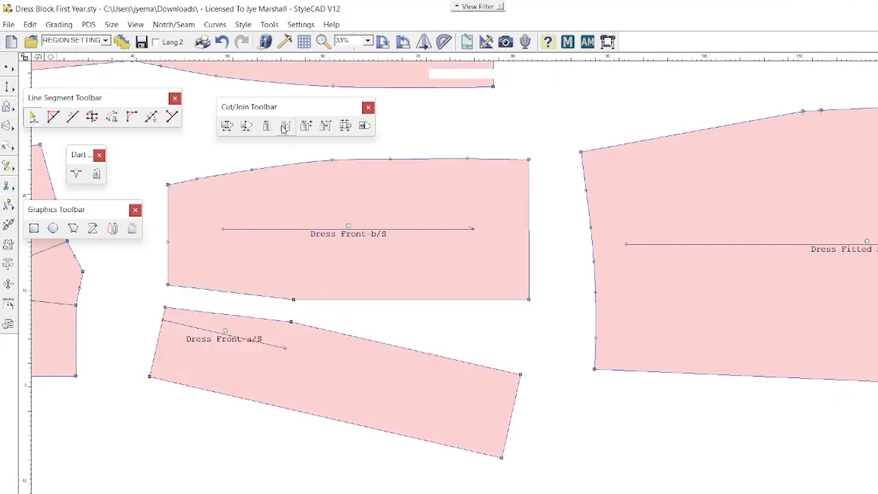
click(245, 126)
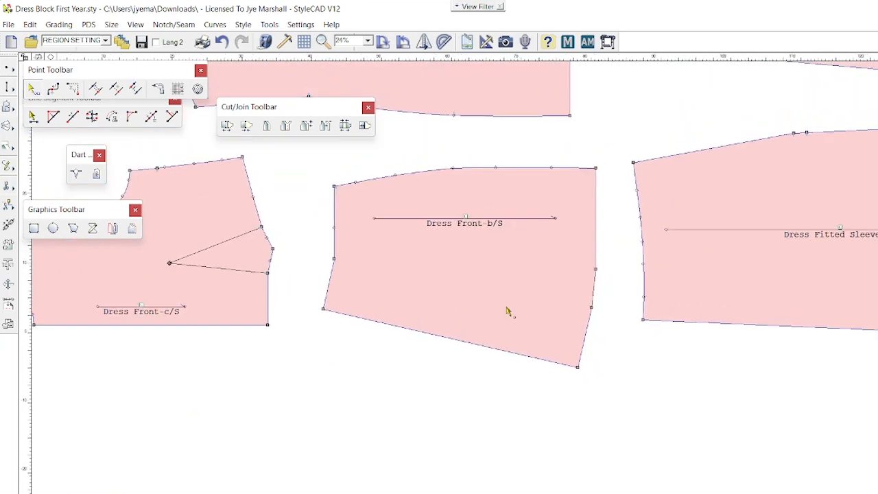
Turn off Smooth in the side-edge point's Point Property so it becomes a sharp corner
right_click(511, 313)
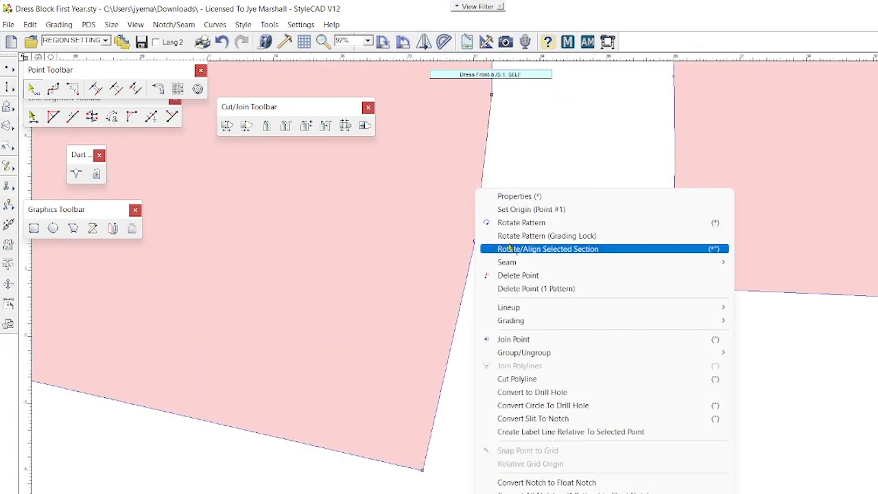
click(514, 196)
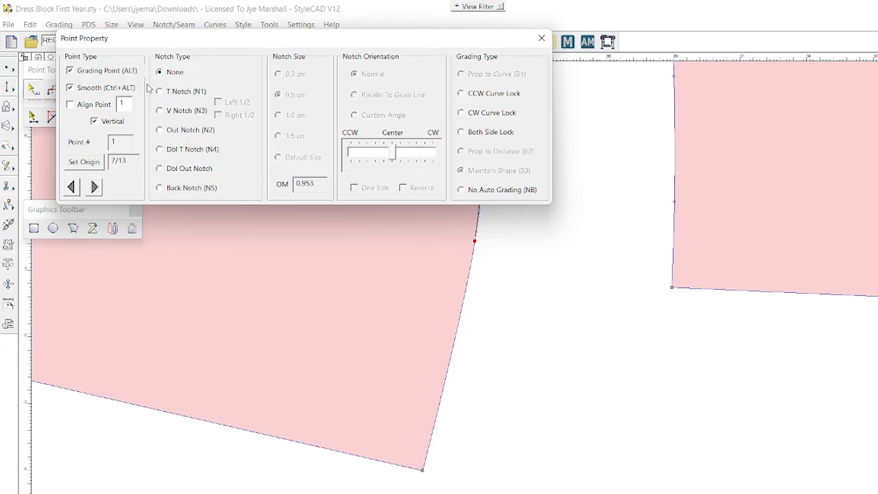
click(541, 39)
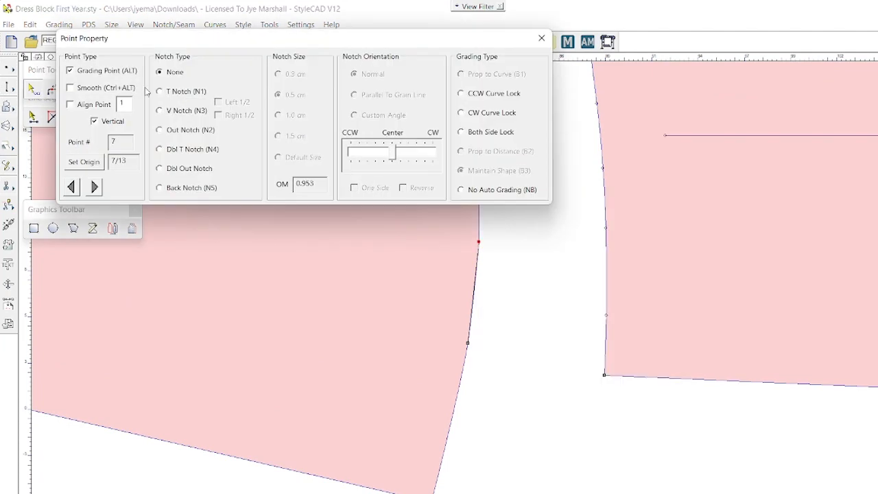
click(540, 38)
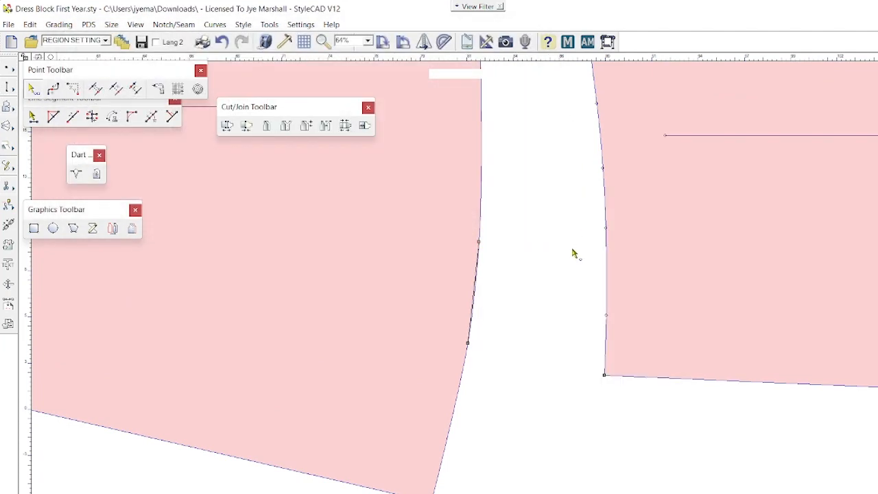